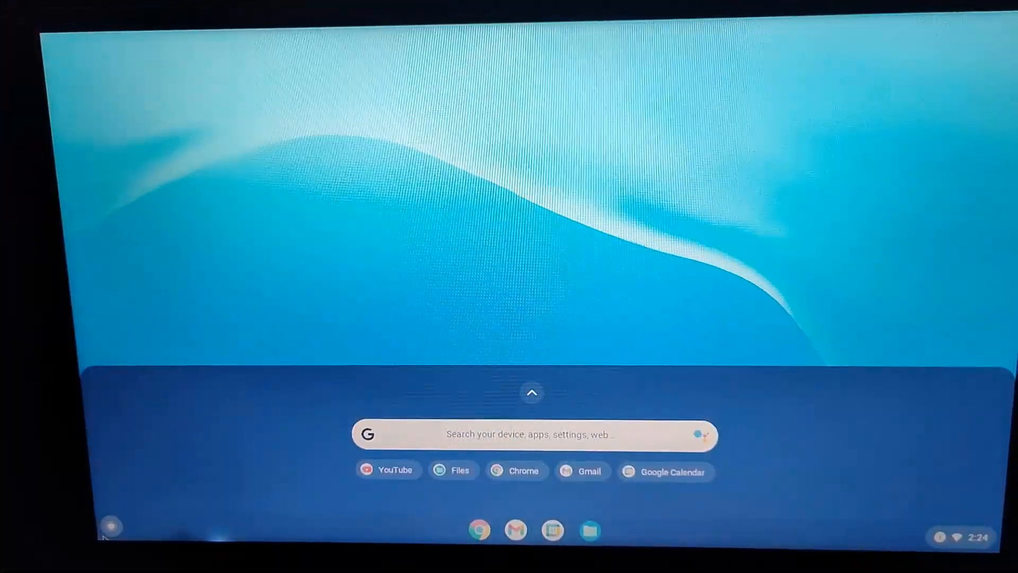
- Expand the Chrome OS launcher into the full app grid showing Docs, Sheets, Camera and Settings
click(532, 393)
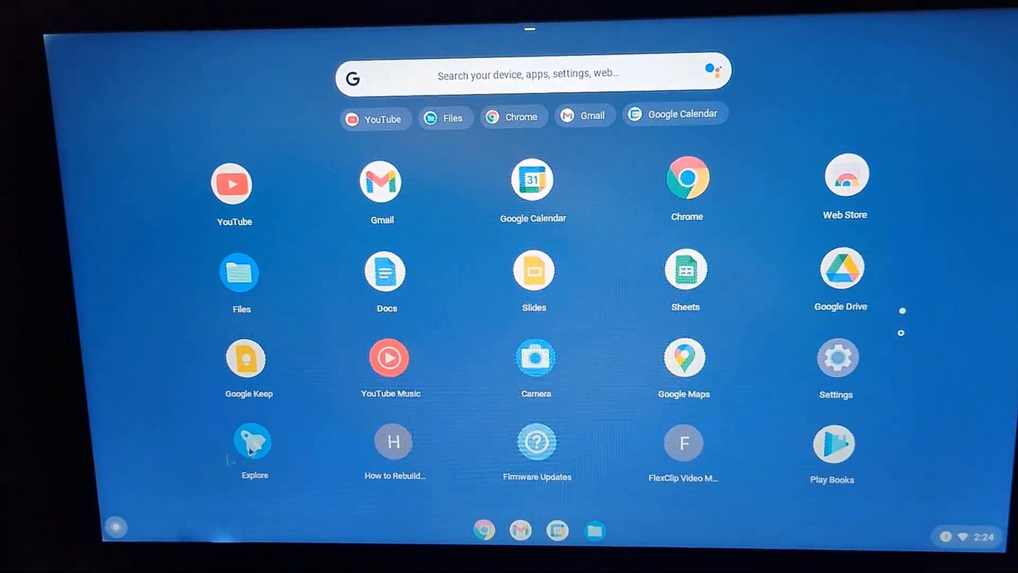
mouse_move(490, 382)
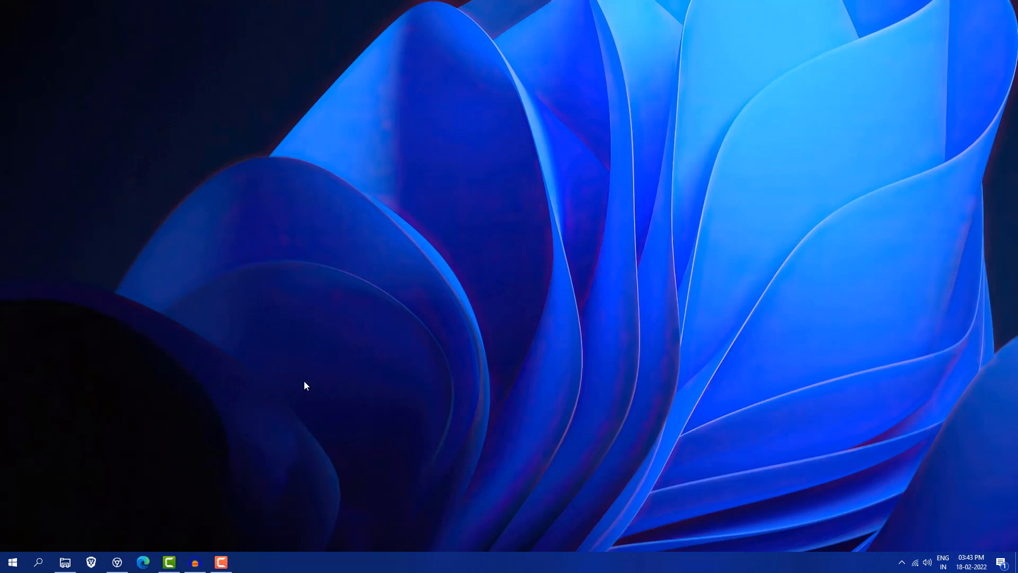
mouse_move(318, 389)
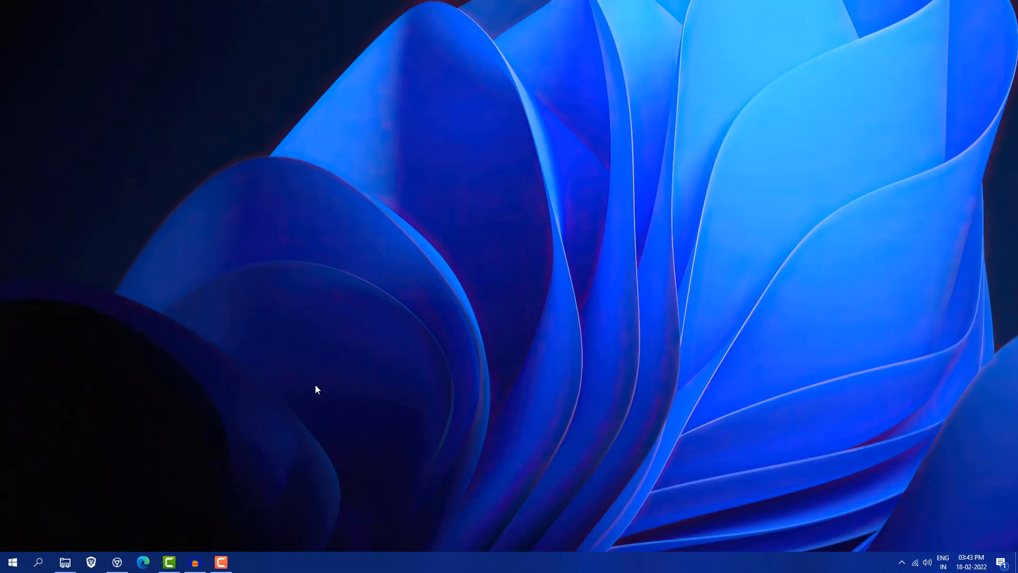
mouse_move(135, 532)
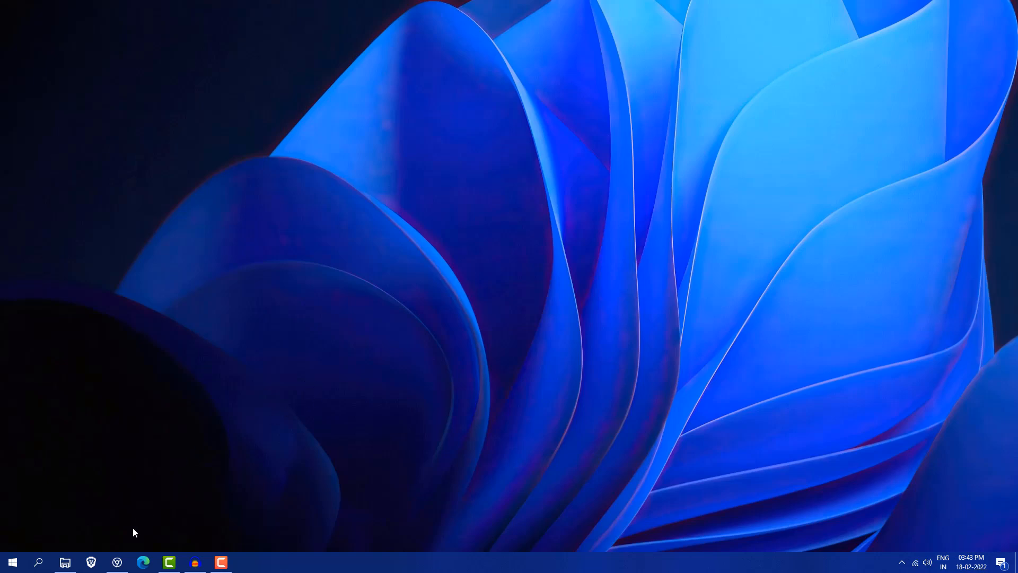
- View the Chrome OS Flex certified models list, checking the Acer models' status before browsing further manufacturers
click(142, 562)
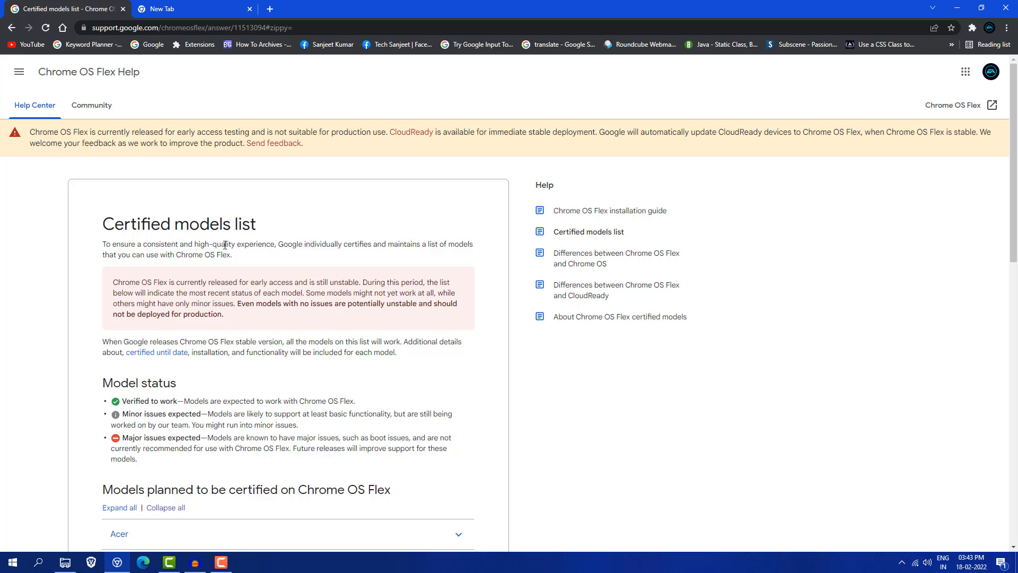
scroll(down, 3)
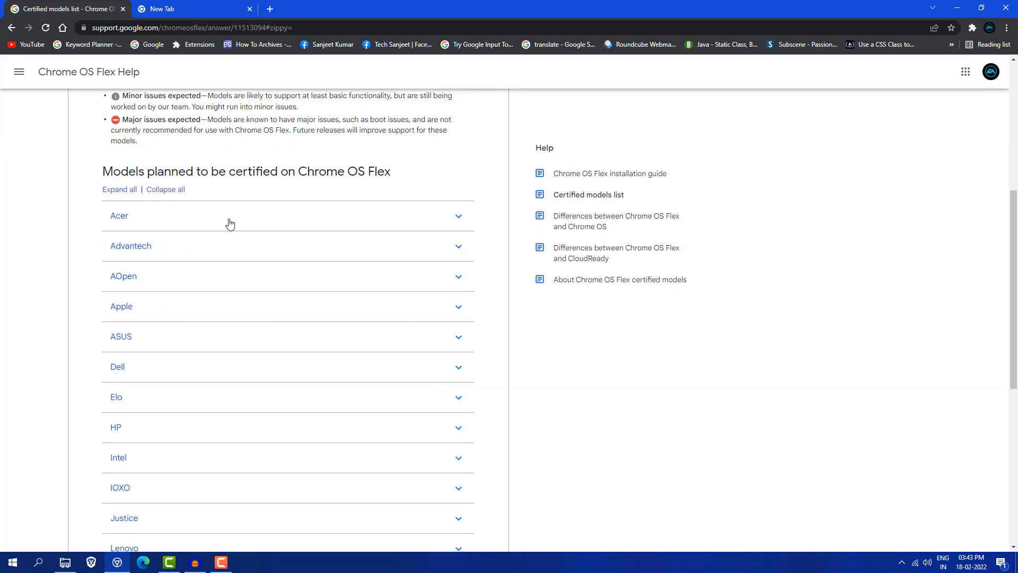
mouse_move(226, 222)
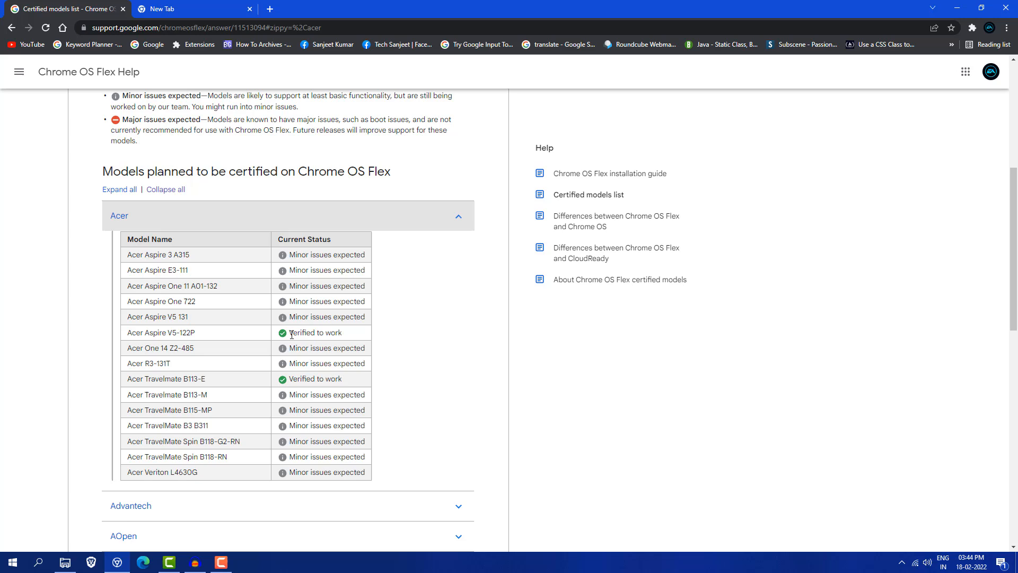
mouse_move(346, 339)
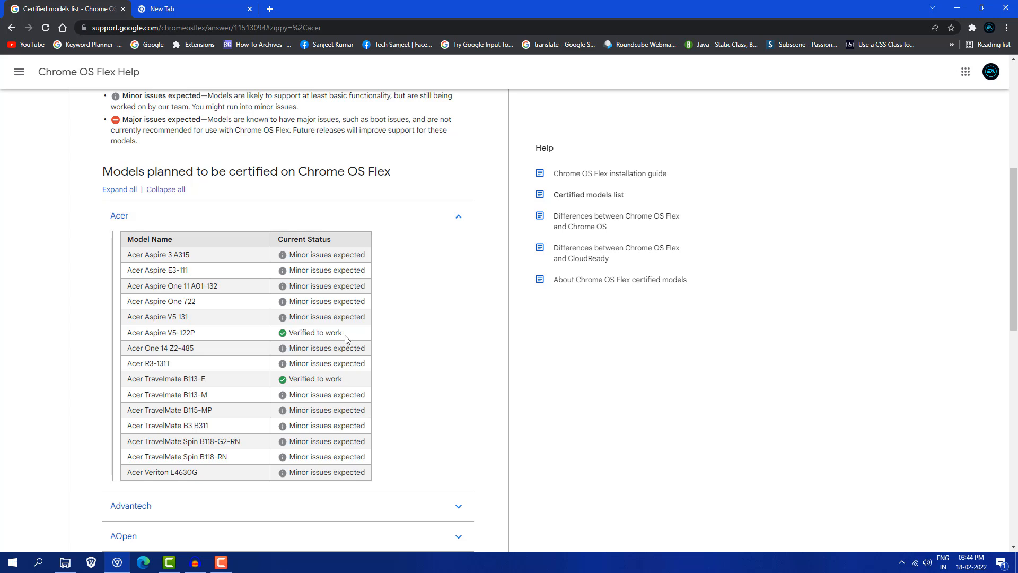
double_click(317, 301)
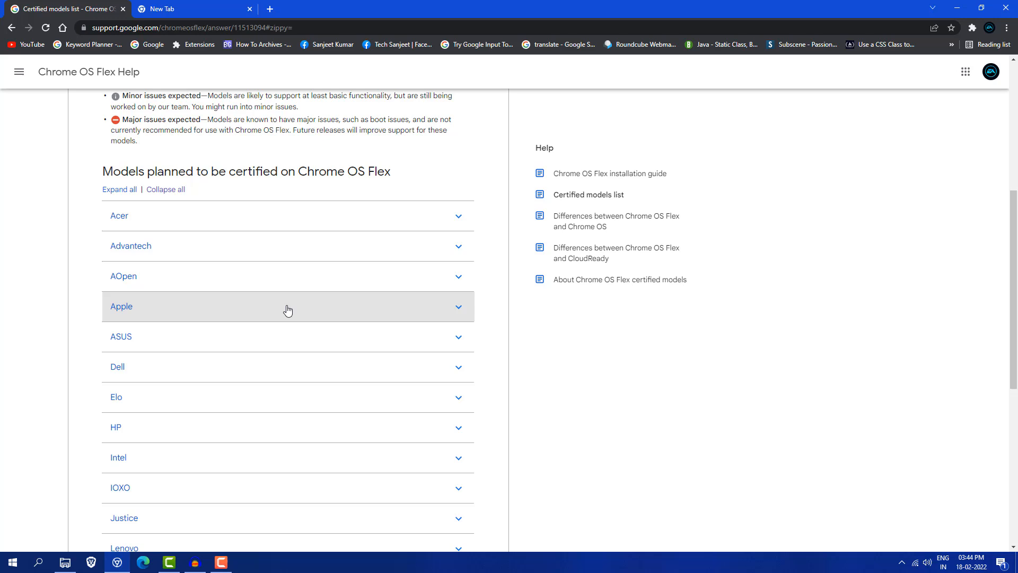
scroll(down, 3)
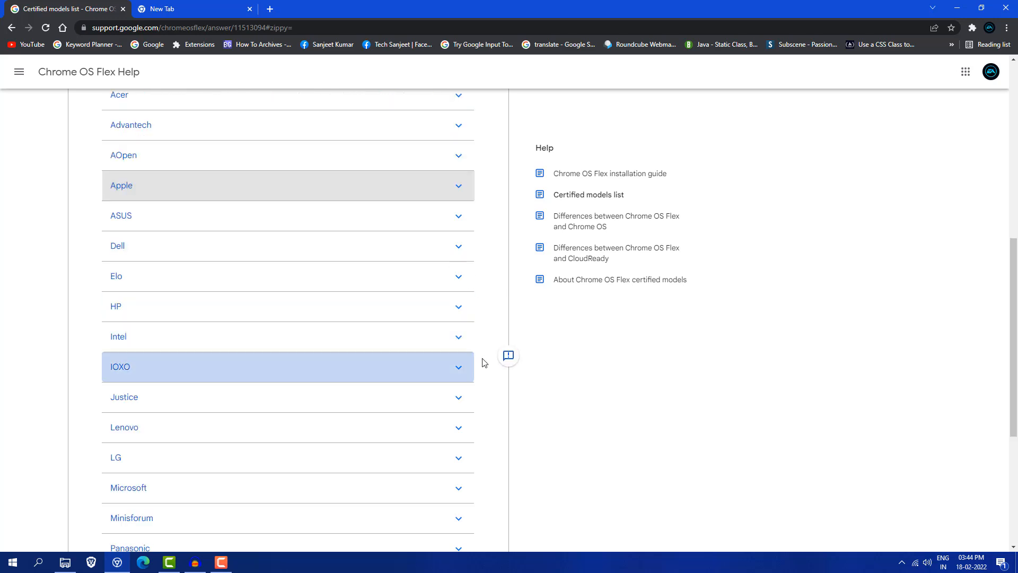
mouse_move(736, 75)
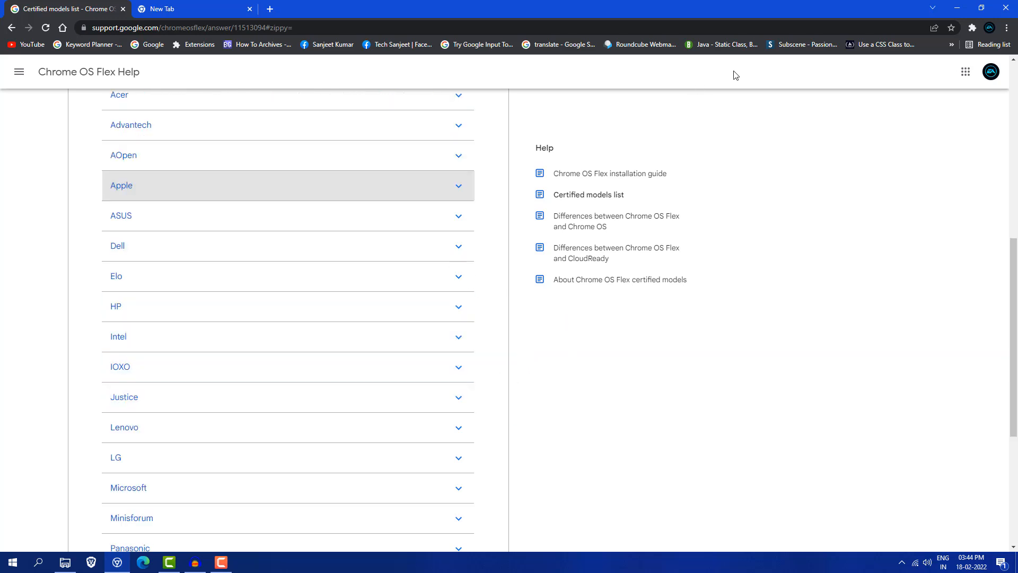
- Add the Chromebook Recovery Utility extension to Chrome from its Web Store page
click(392, 557)
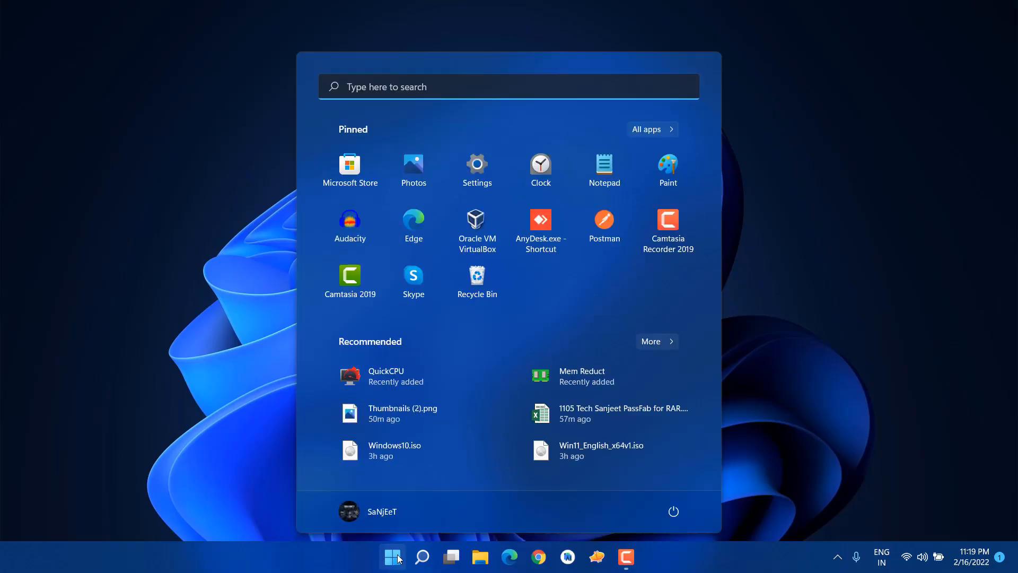
click(392, 557)
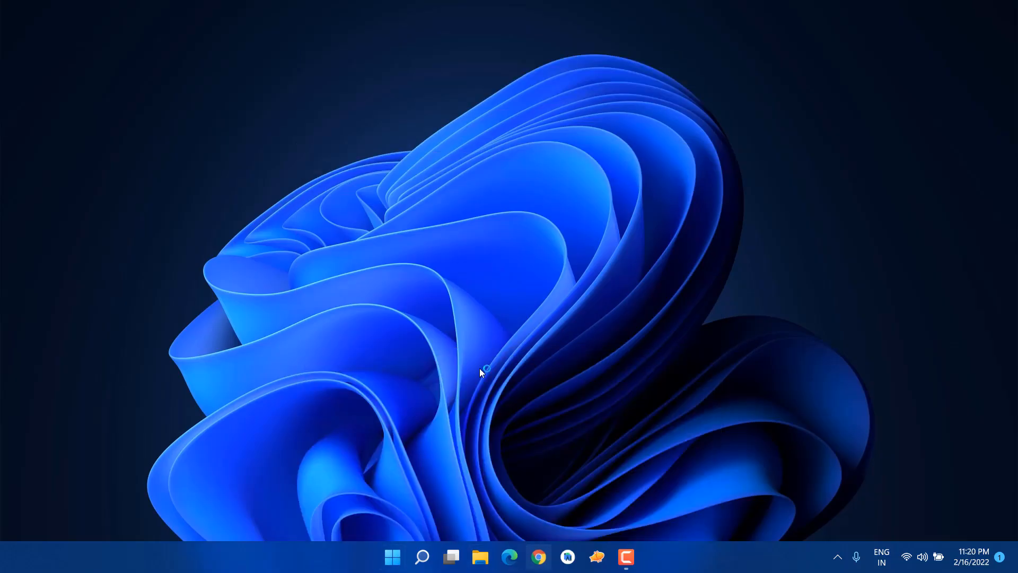
click(539, 557)
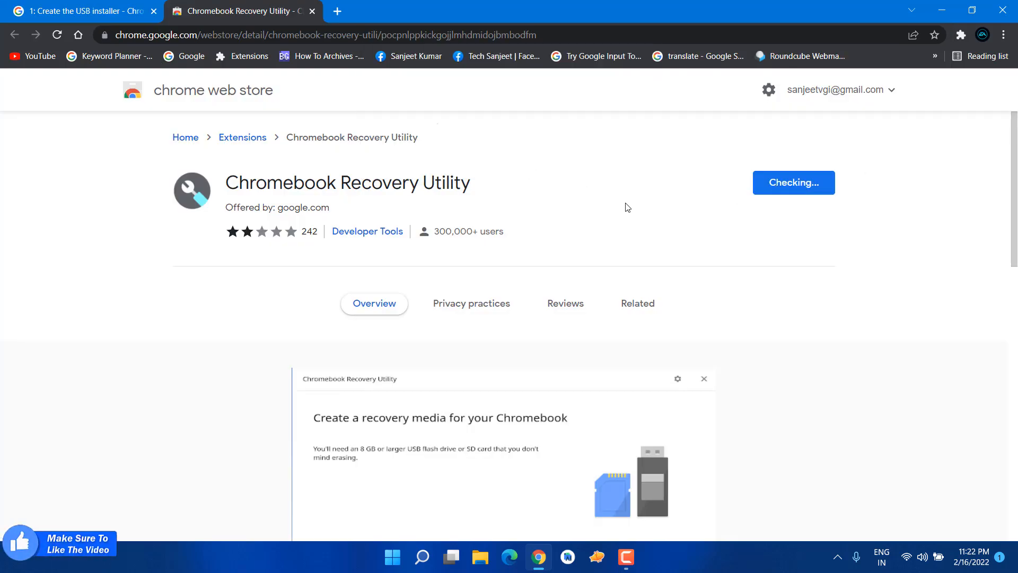
click(793, 183)
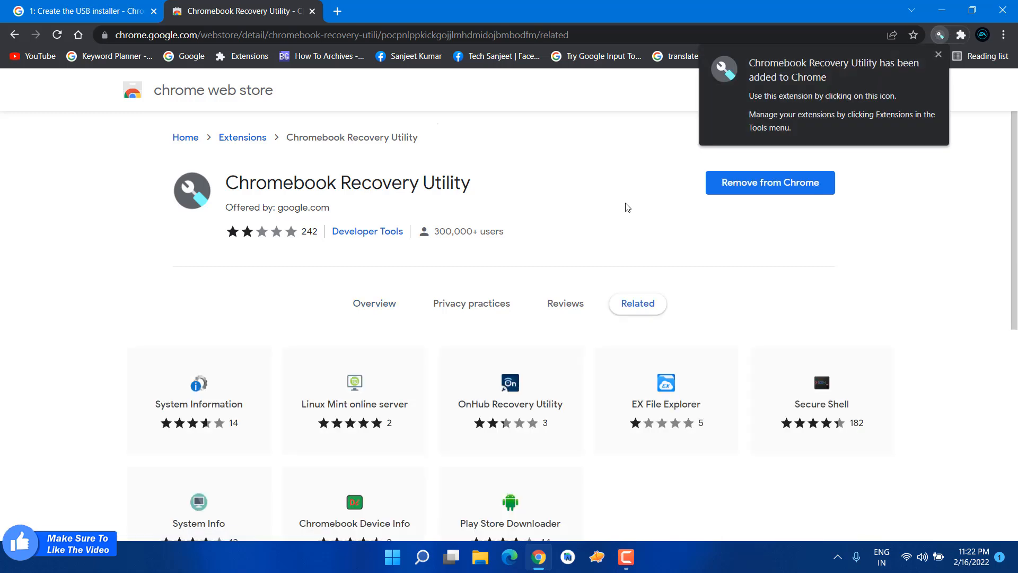
- Launch the Chromebook Recovery Utility from the Extensions menu and close the browser window
click(937, 54)
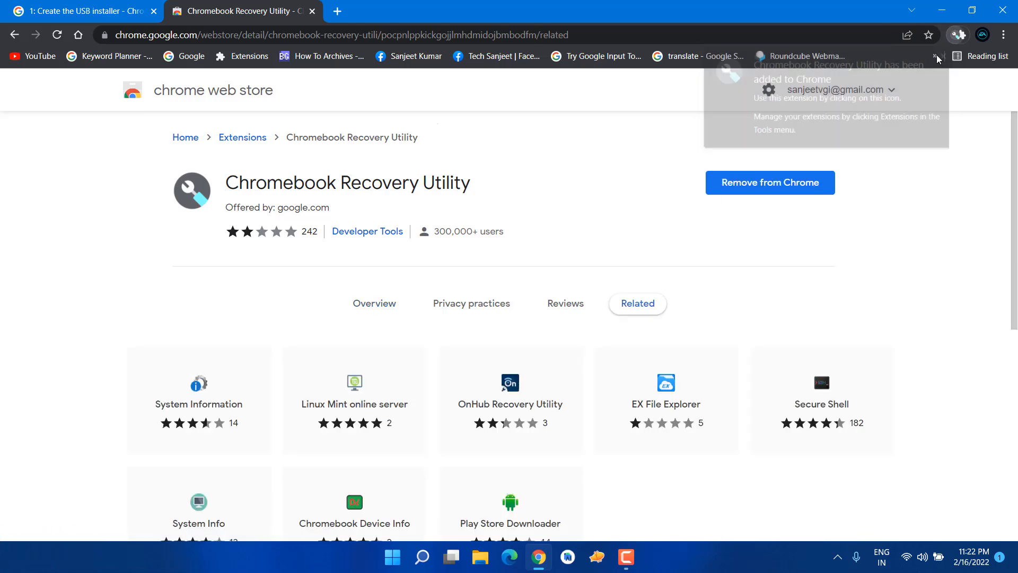
click(961, 35)
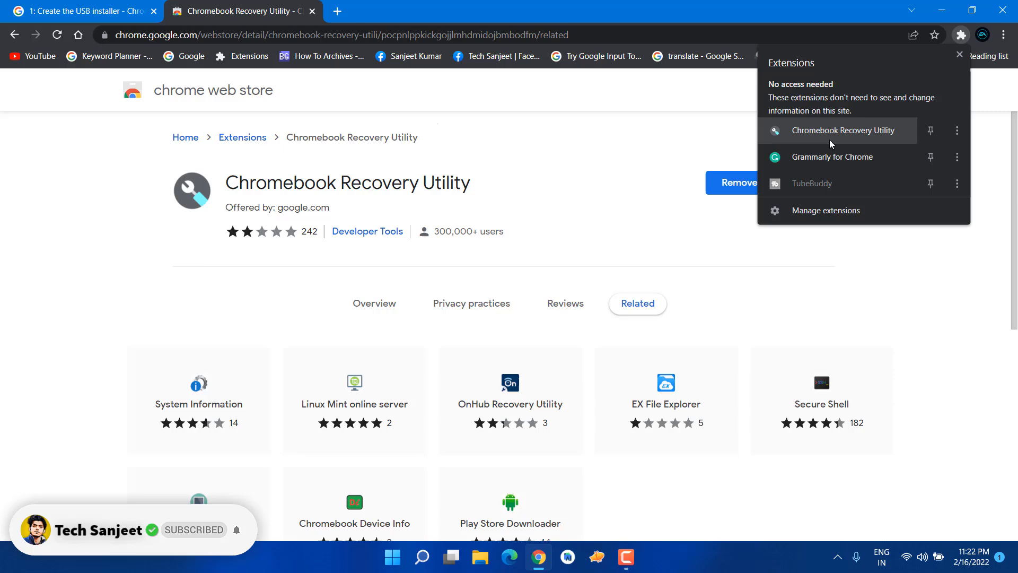
click(843, 130)
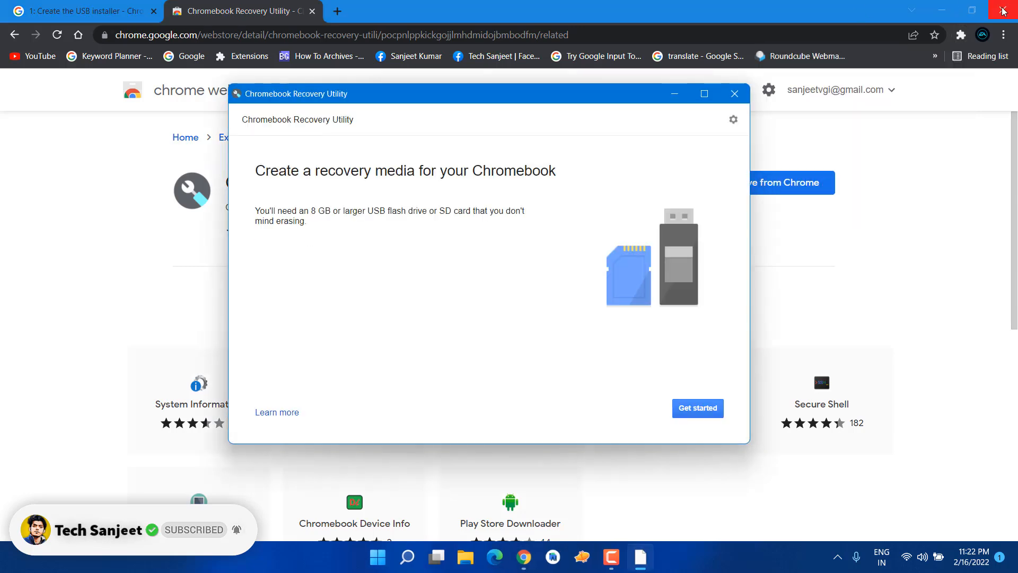
click(1003, 10)
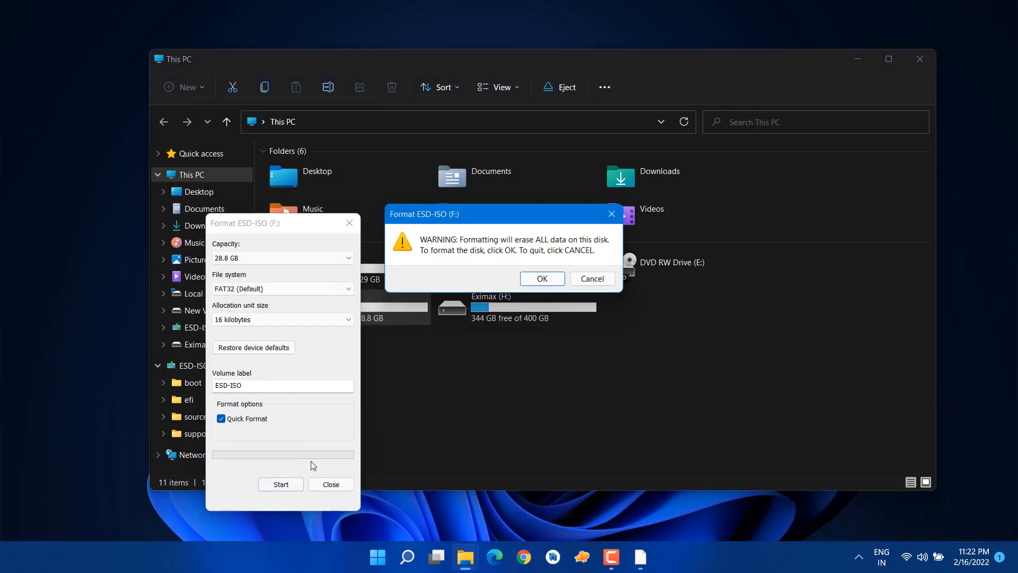
- Confirm erasing the ESD-ISO (F:) USB drive
click(592, 278)
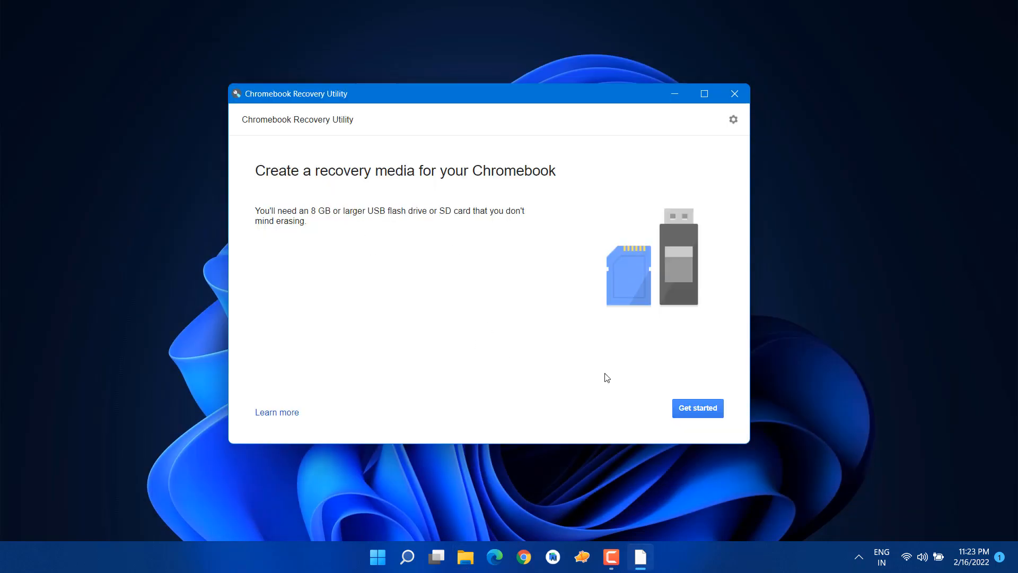
- Select Google Chrome OS Flex with the Developer-Unstable channel as the recovery model
click(697, 407)
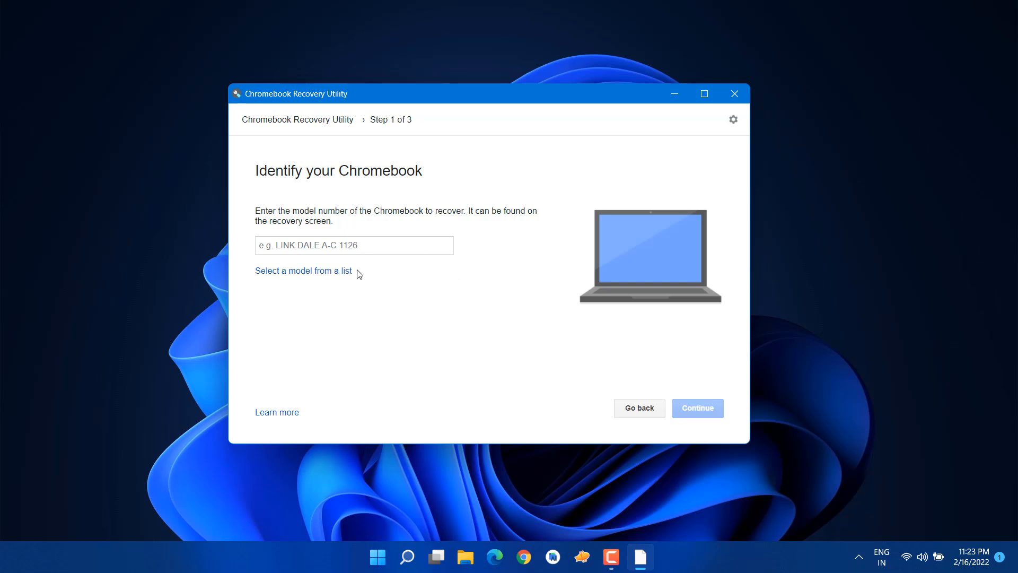
click(302, 271)
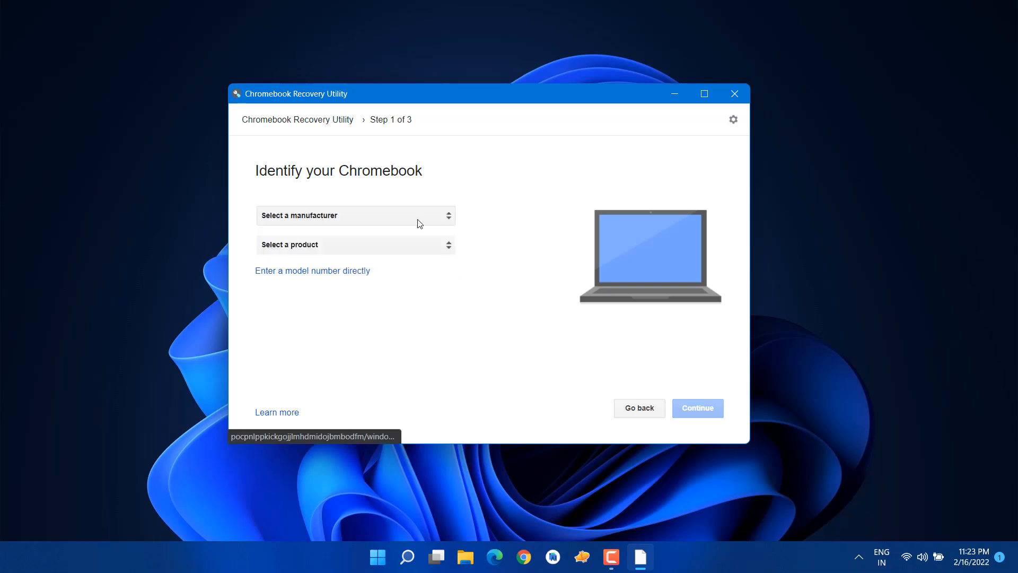
click(356, 215)
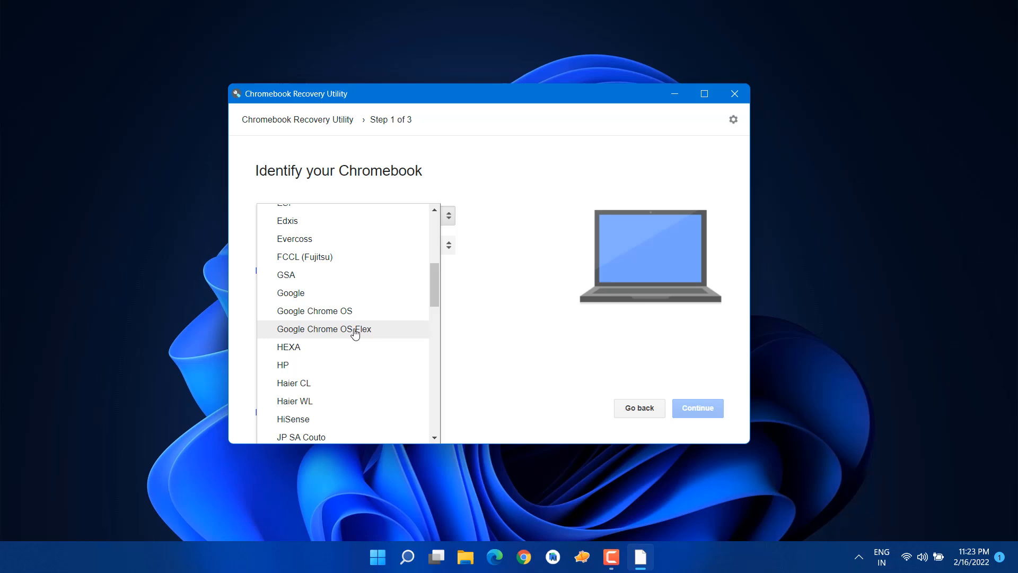
click(324, 329)
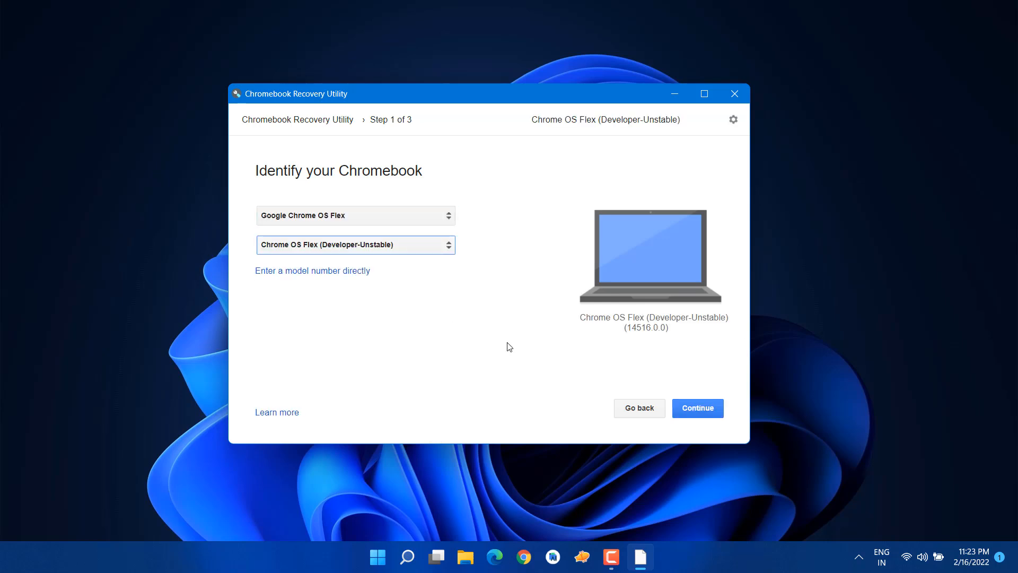
double_click(600, 317)
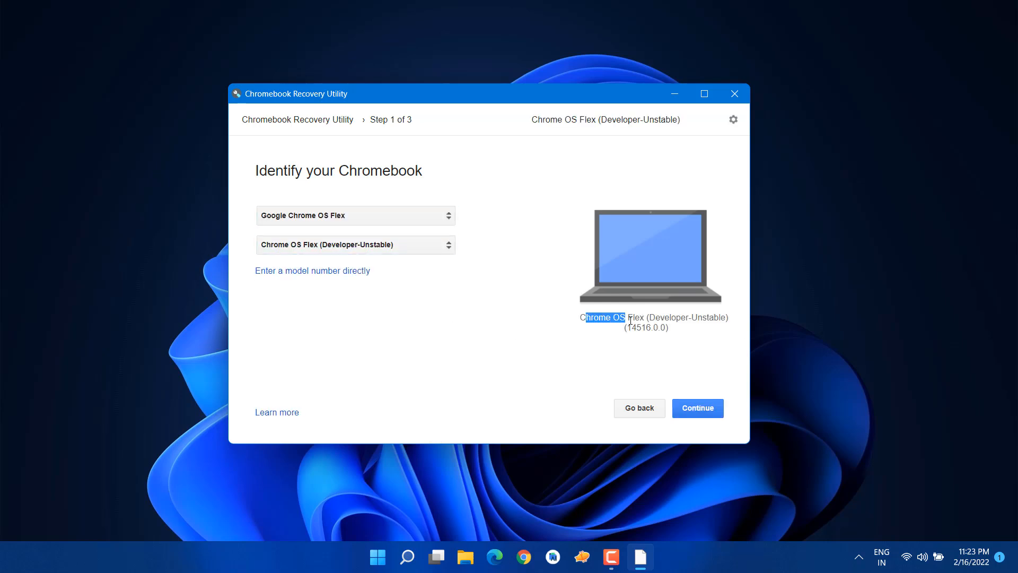
click(698, 407)
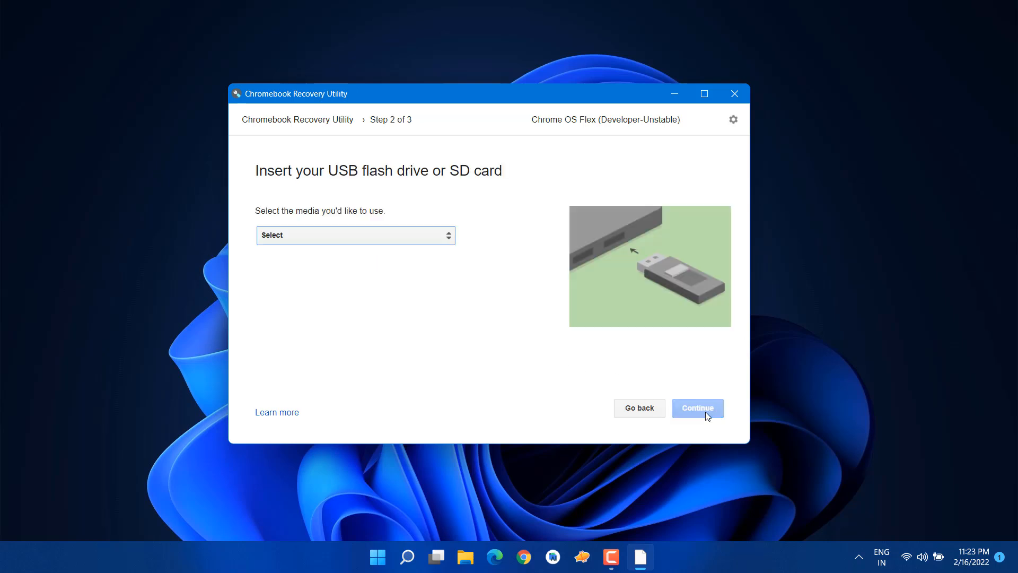
- Choose the hp x740w 28.9 GB drive as media and write the recovery image to it
click(355, 234)
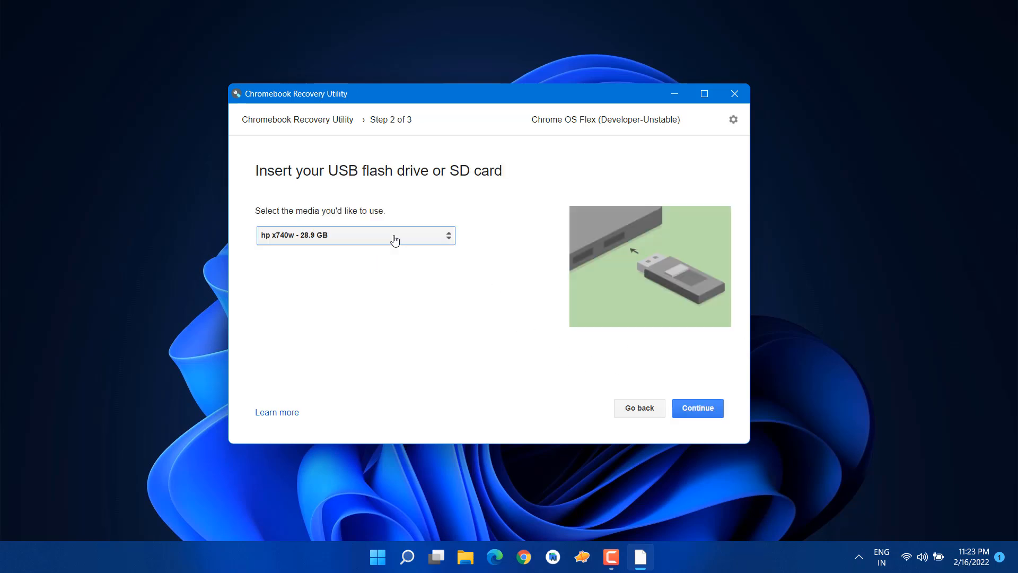
click(697, 408)
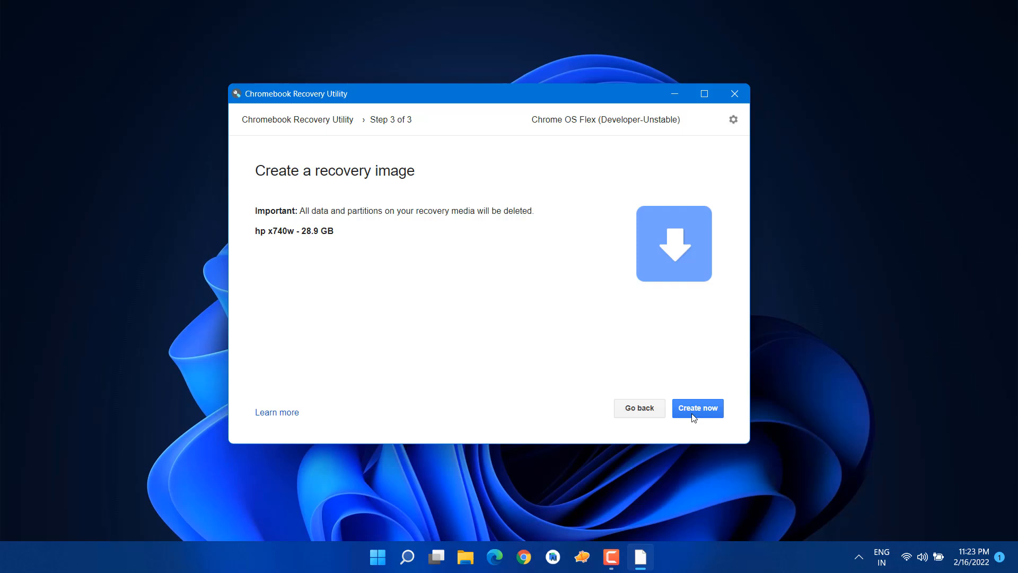
click(696, 407)
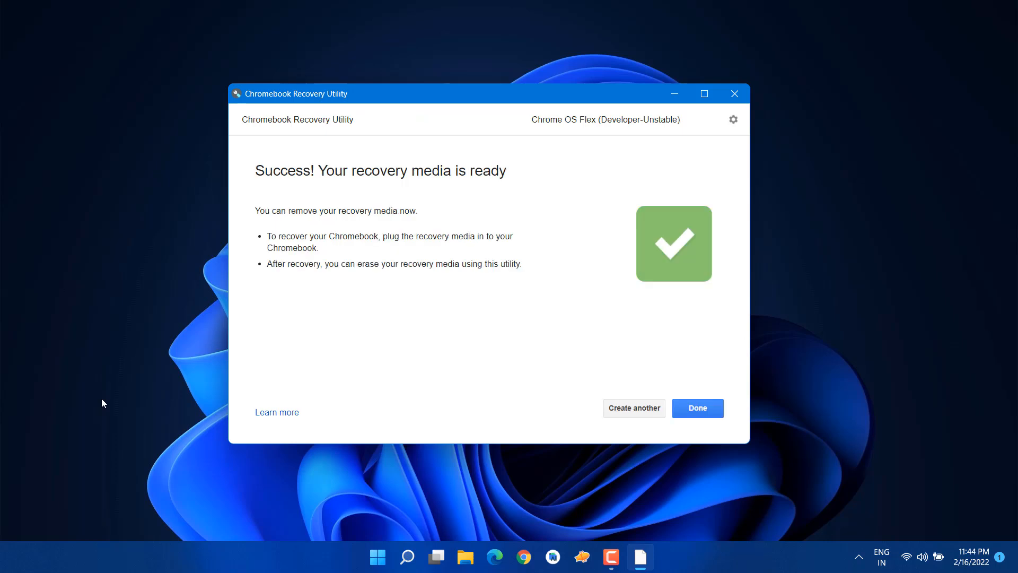
mouse_move(309, 262)
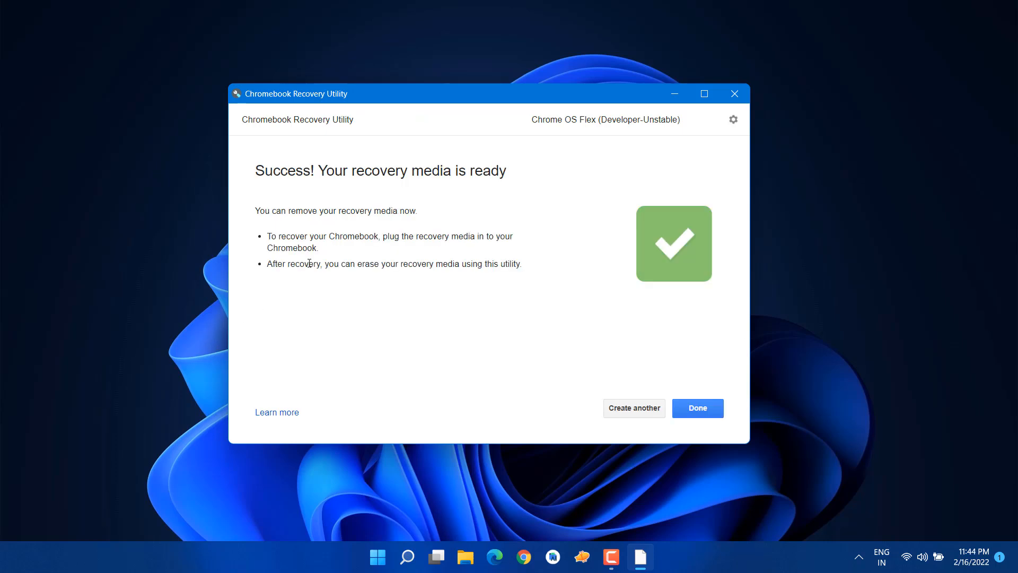
mouse_move(697, 407)
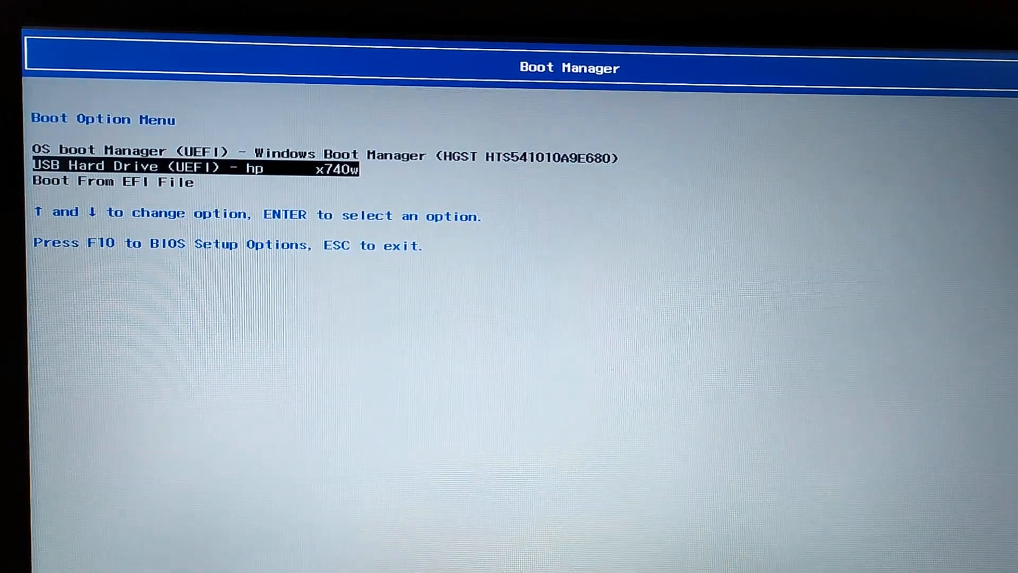
- Boot the PC from USB Hard Drive (UEFI) - hp x740w to reach the CloudReady 2.0 welcome screen
key(Down)
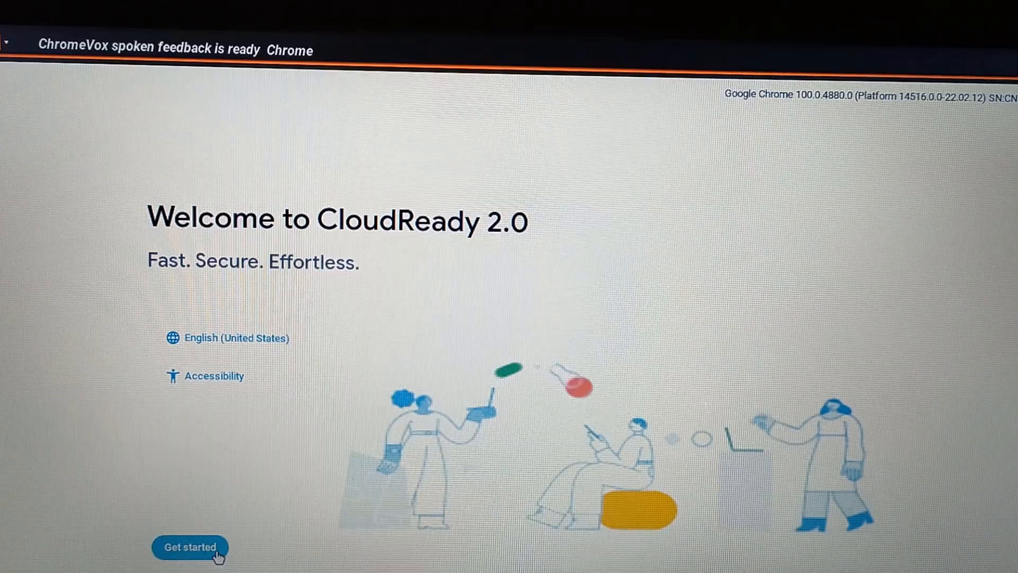
- Start setup and install CloudReady 2.0 to the internal hard drive, confirming the full erase
click(189, 547)
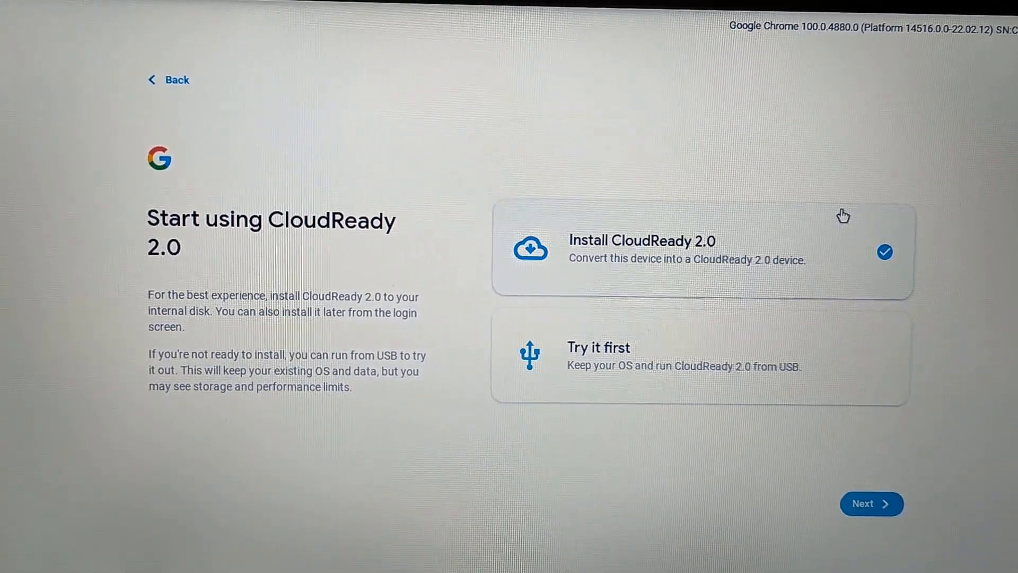
mouse_move(794, 276)
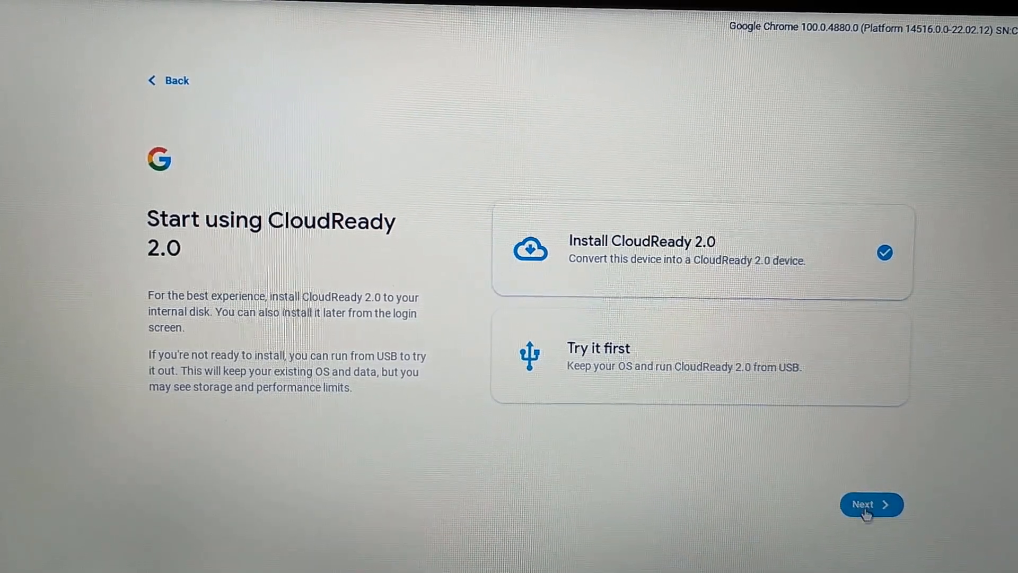
click(869, 505)
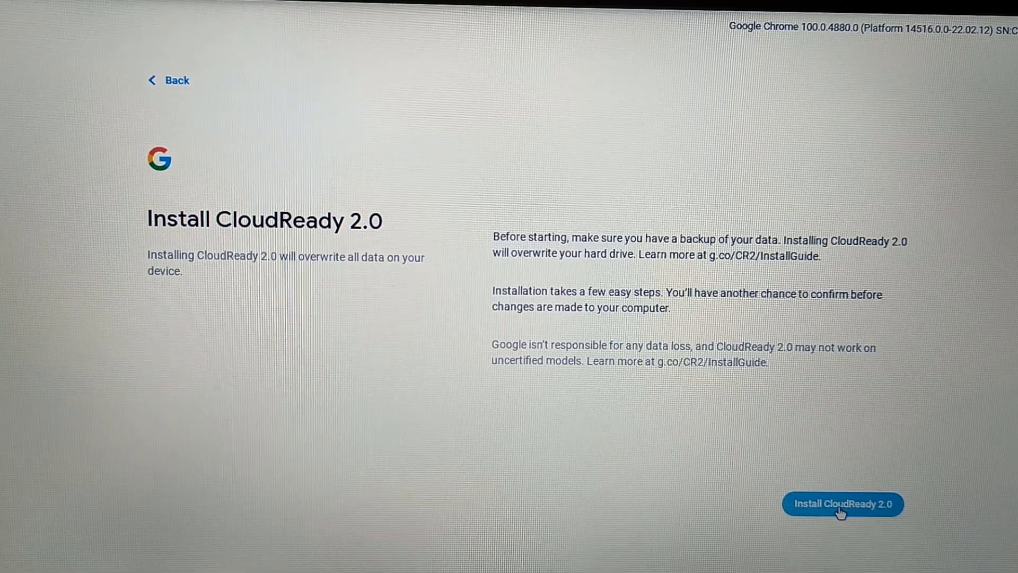
click(841, 504)
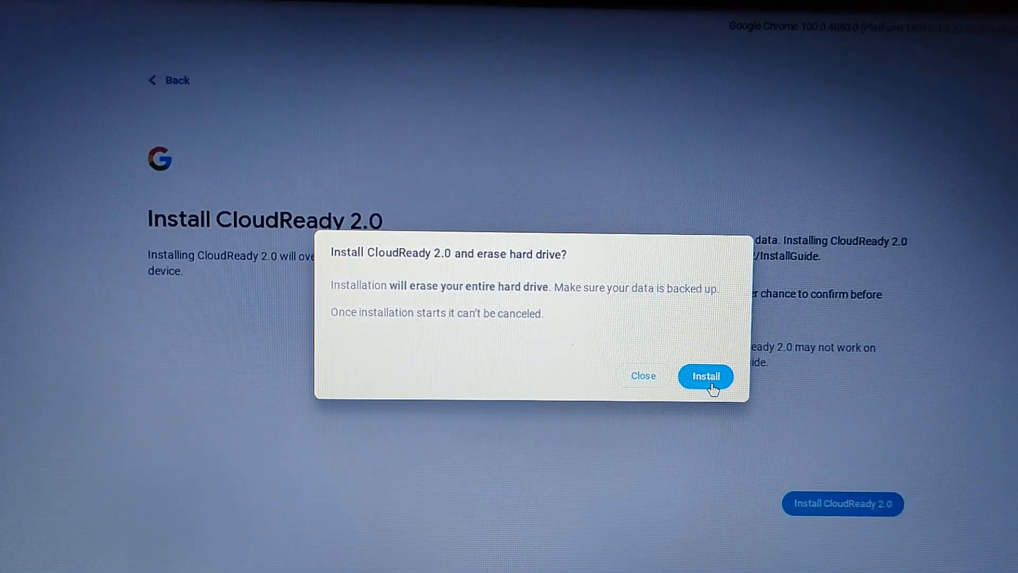
click(706, 376)
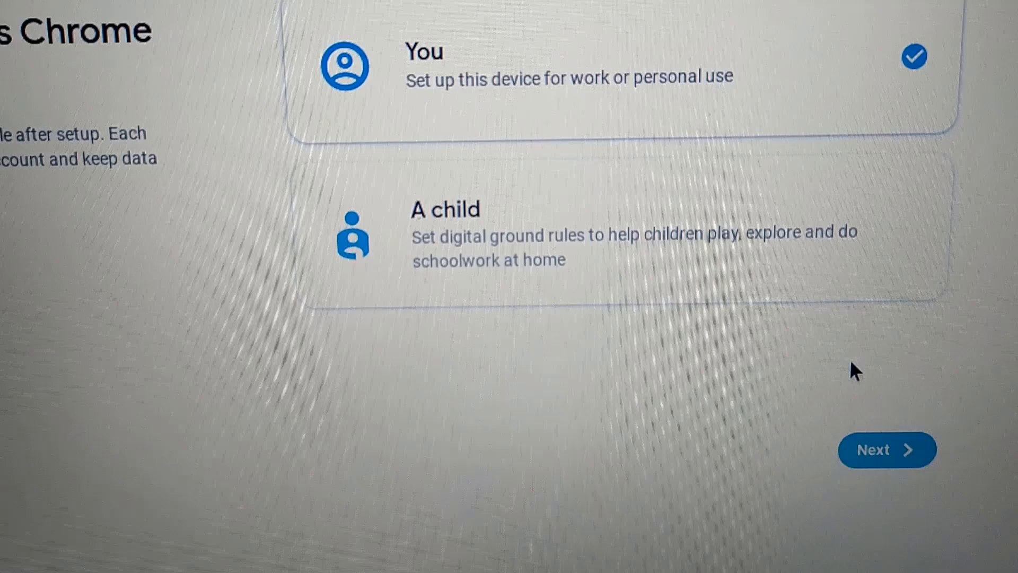
- Set up for personal use, accept hardware data collection, skip Google Assistant and reach the desktop
click(885, 450)
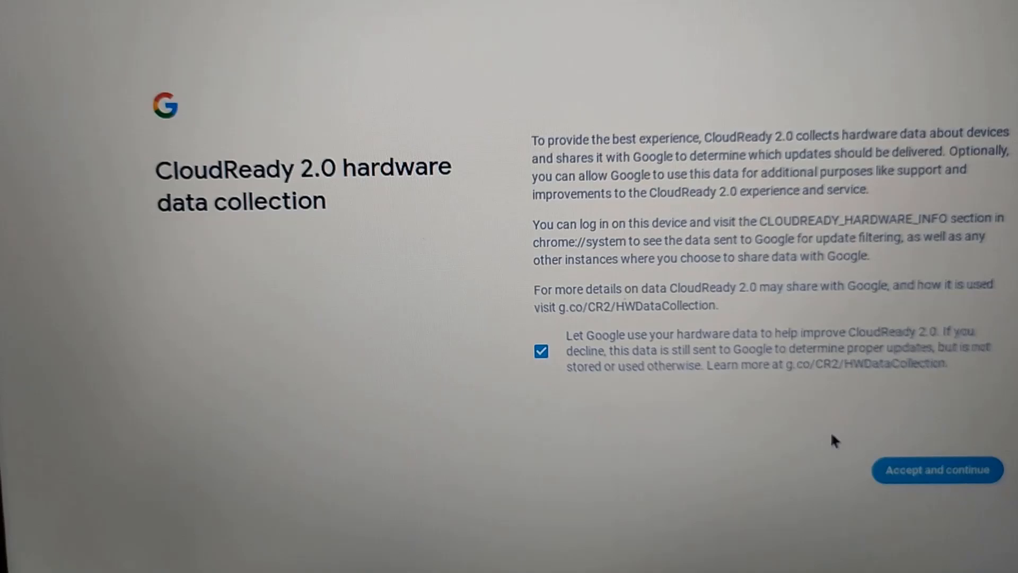
click(936, 470)
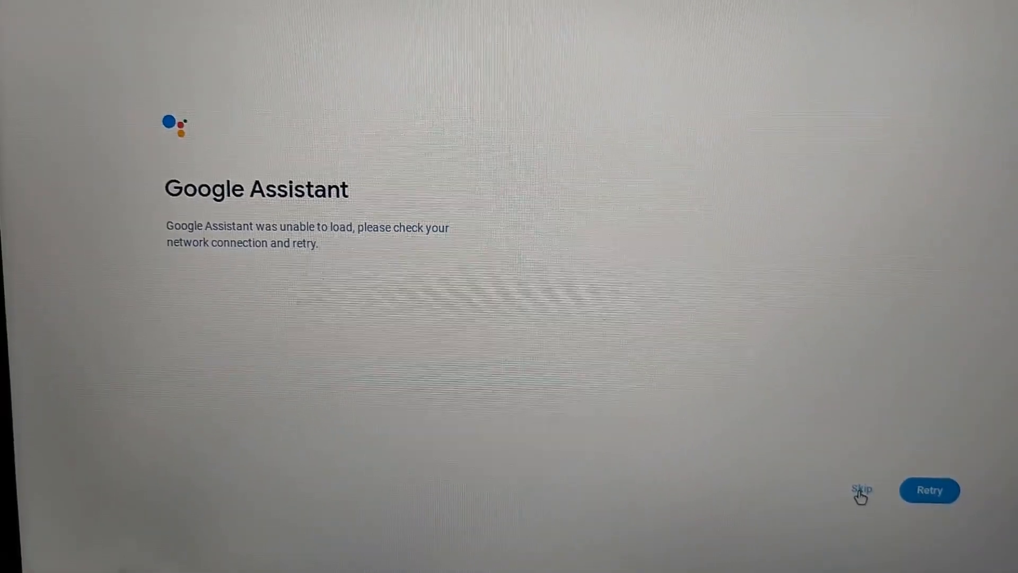
click(861, 488)
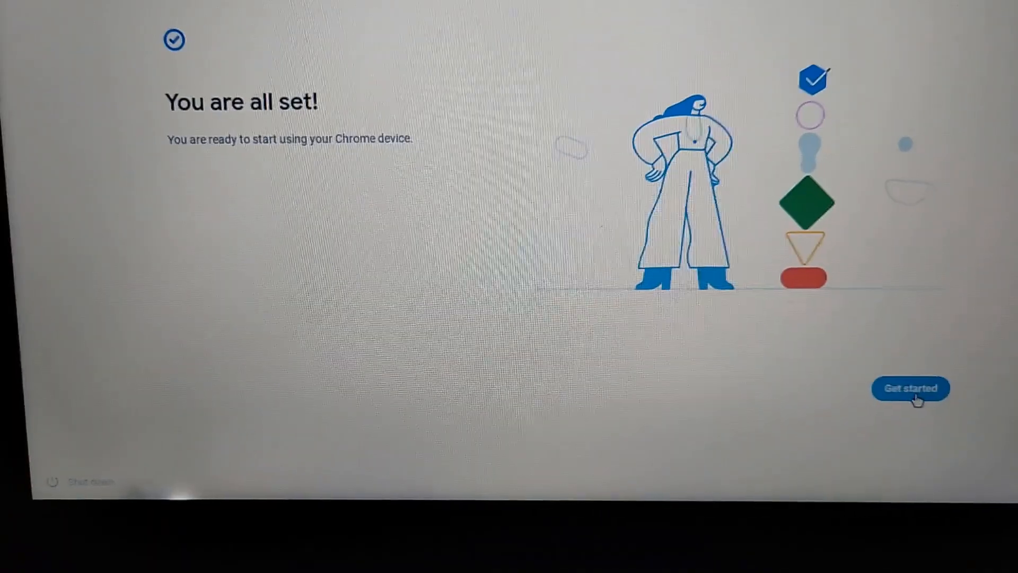
click(910, 388)
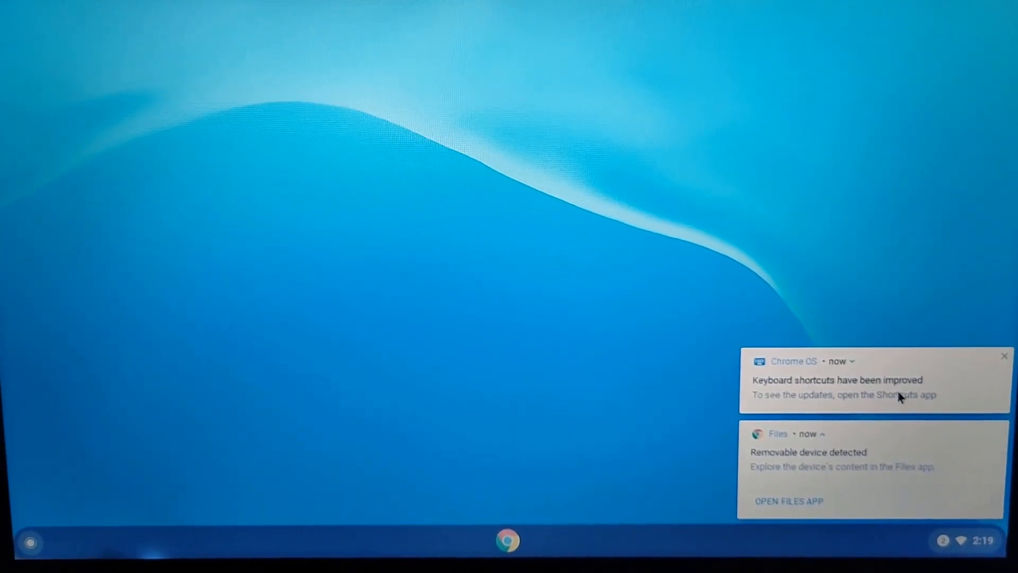
- Launch Chrome to youtube.com from the launcher and bring up the Quick Settings panel
click(1004, 356)
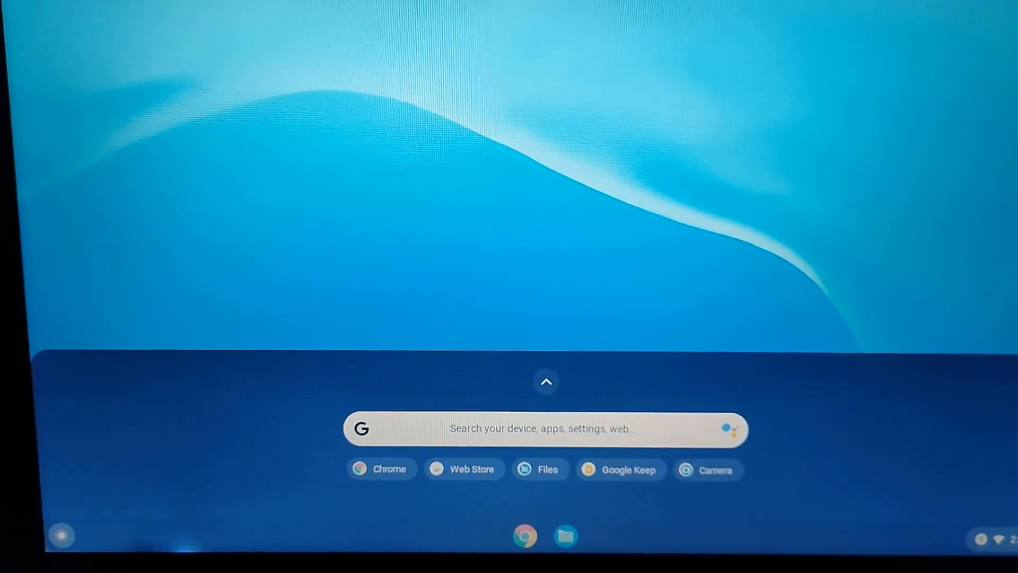
click(546, 380)
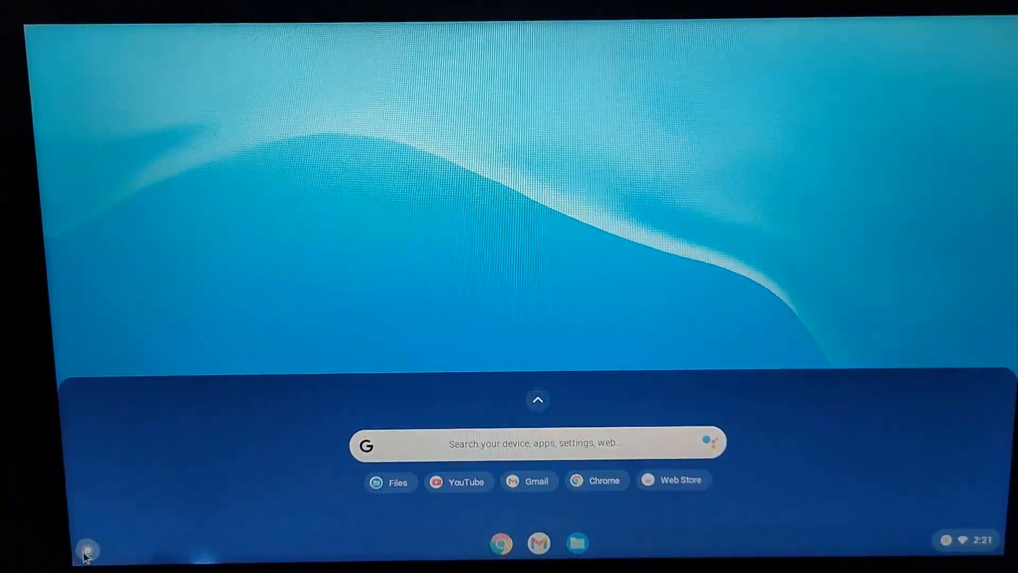
click(538, 399)
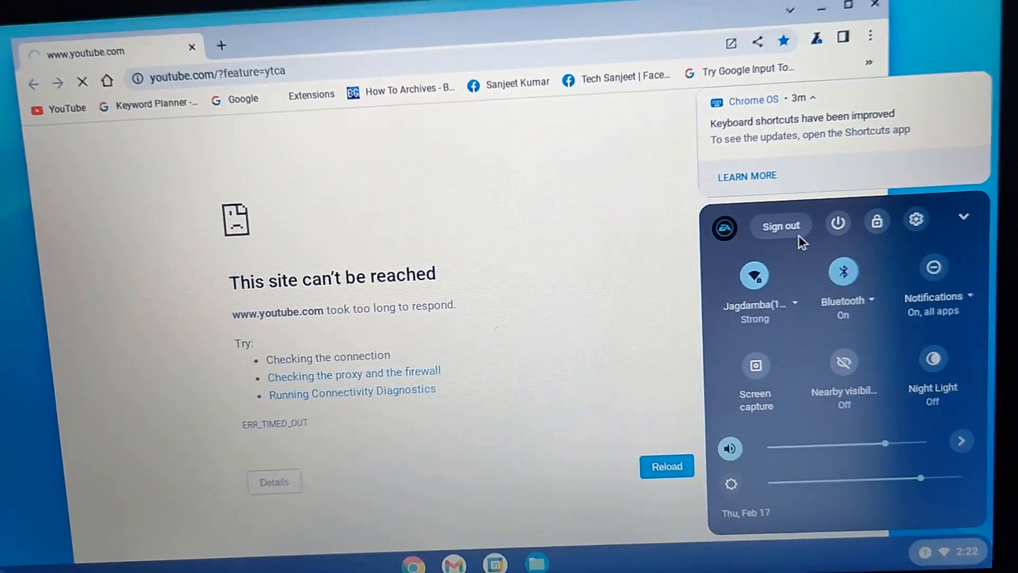
- View About Chrome OS in Settings, then return to the loaded YouTube home feed
click(917, 219)
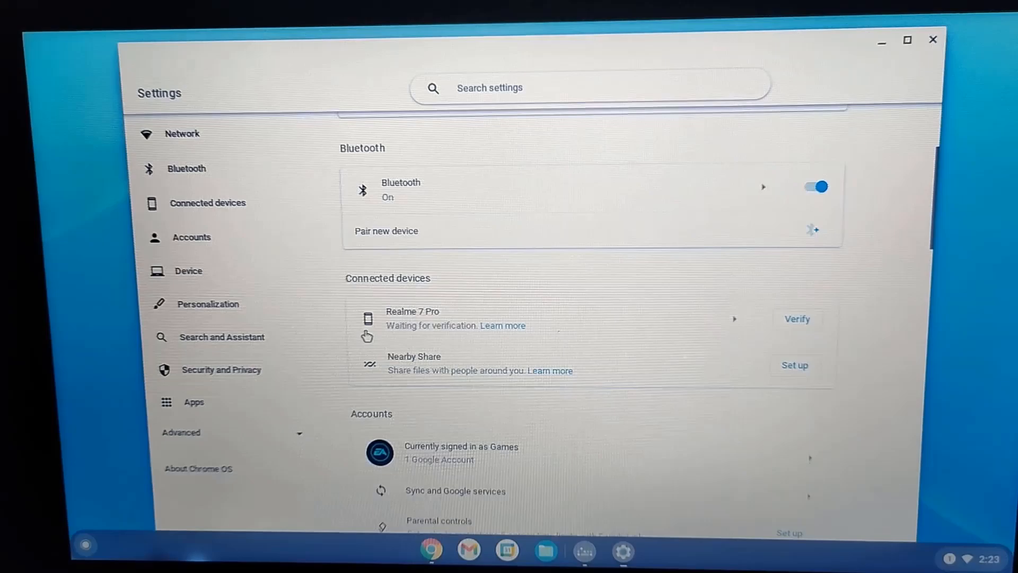
click(198, 468)
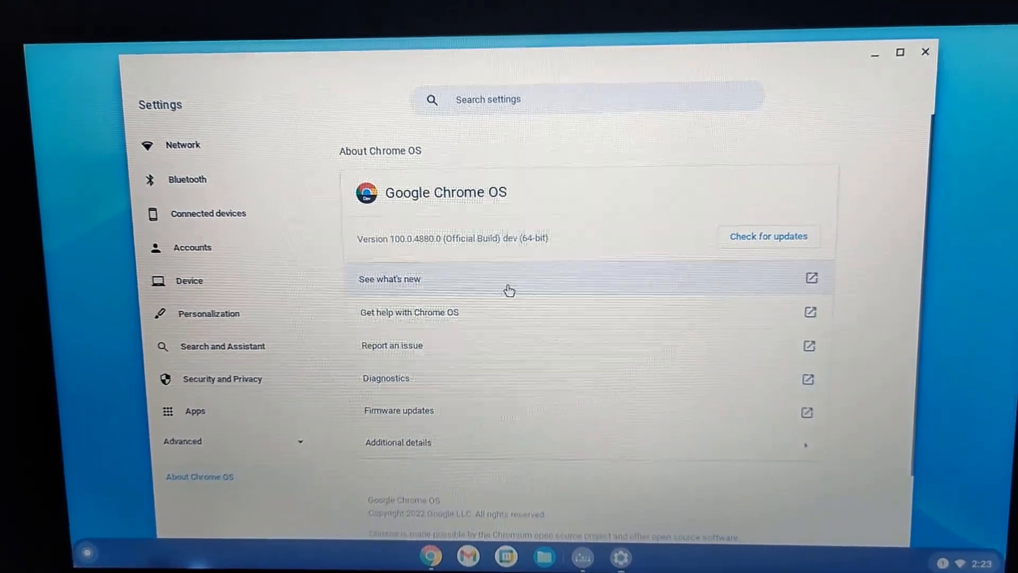
click(767, 236)
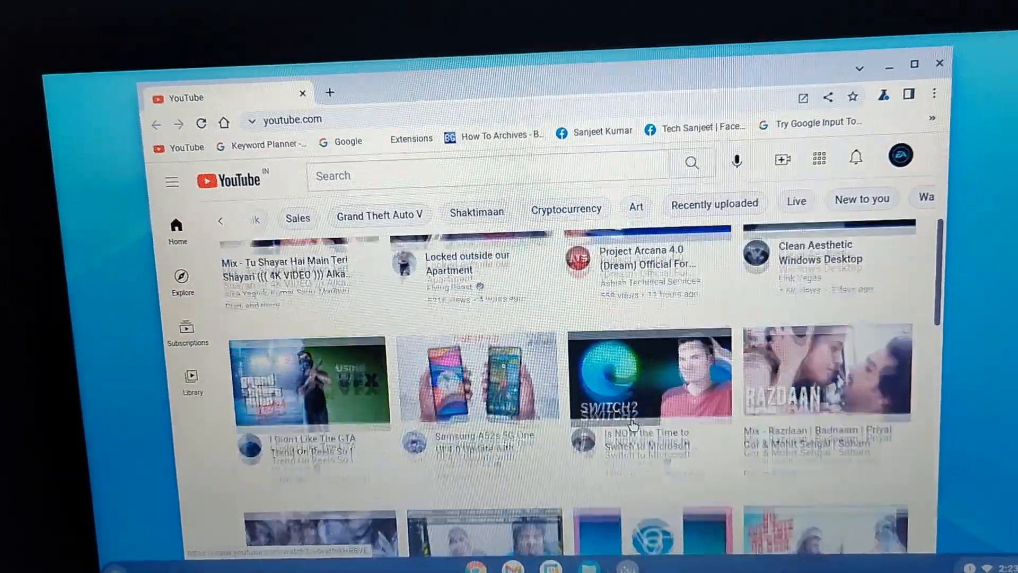
scroll(up, 3)
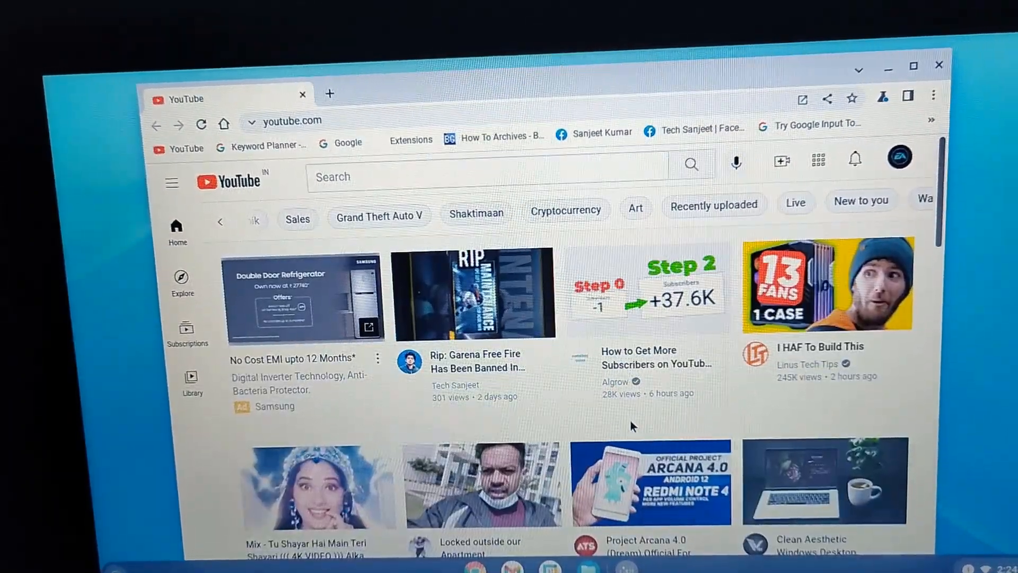